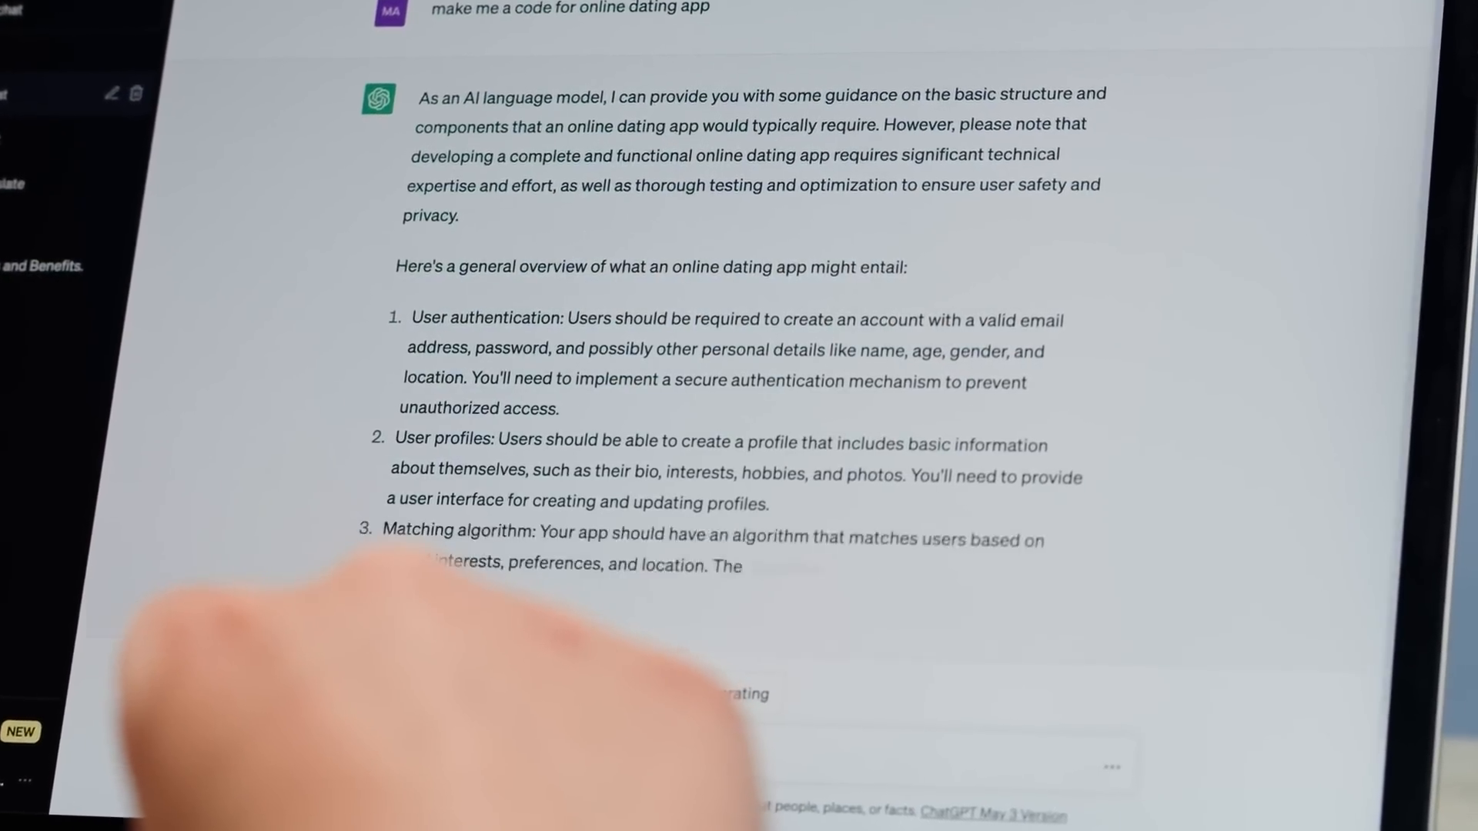
{"action": "scroll", "scroll_direction": "up", "scroll_amount": 3}
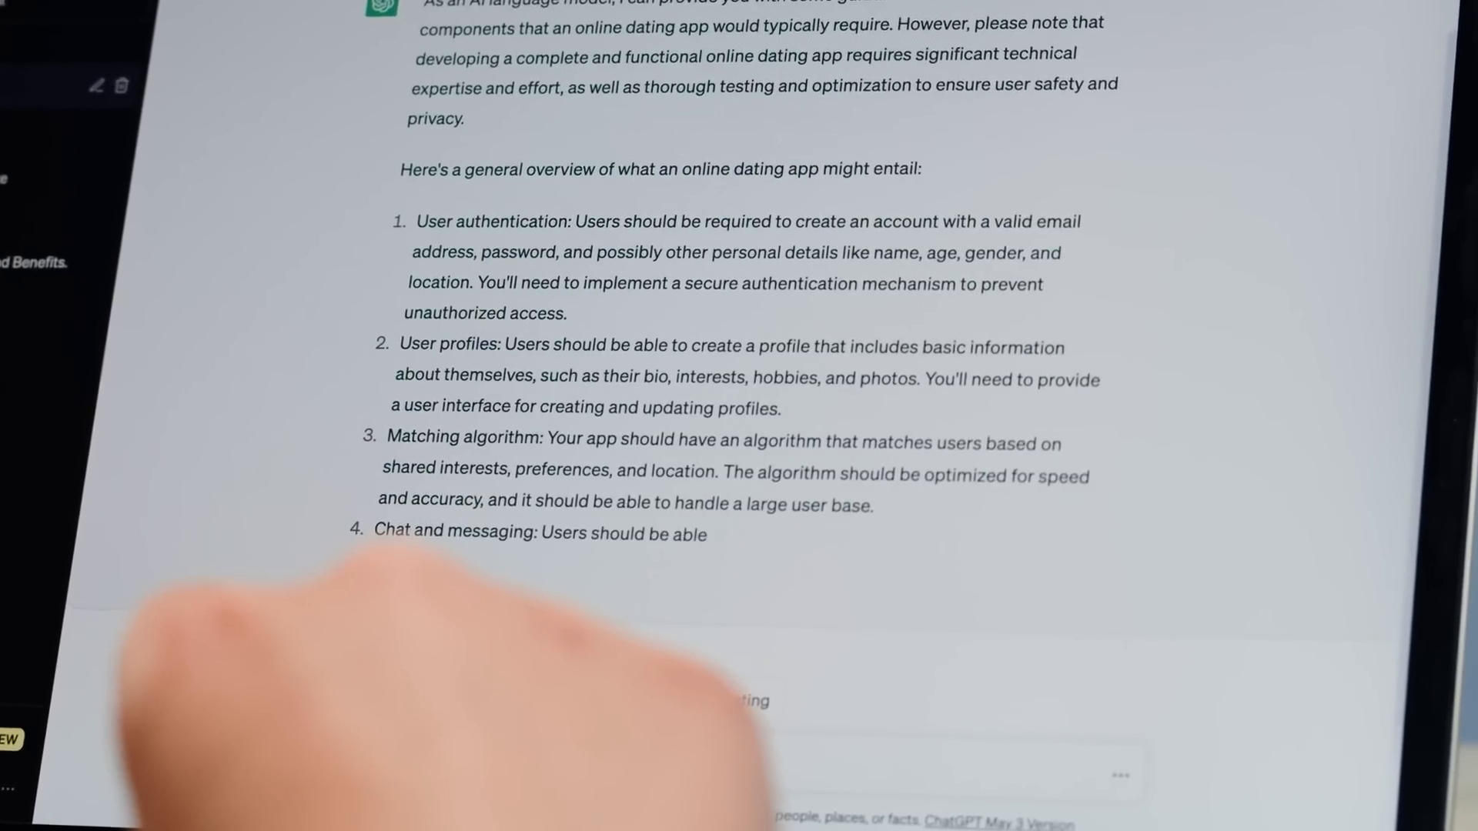